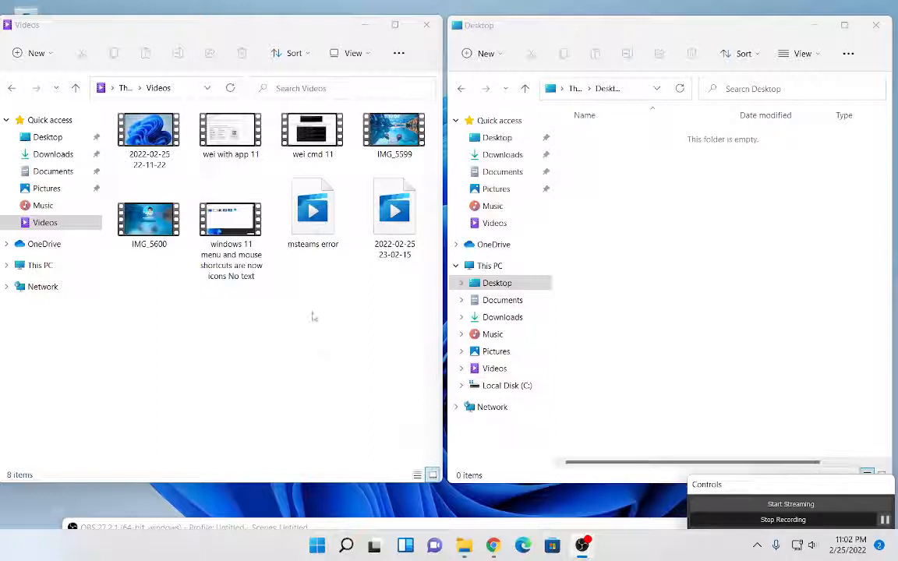
pyautogui.moveTo(237, 318)
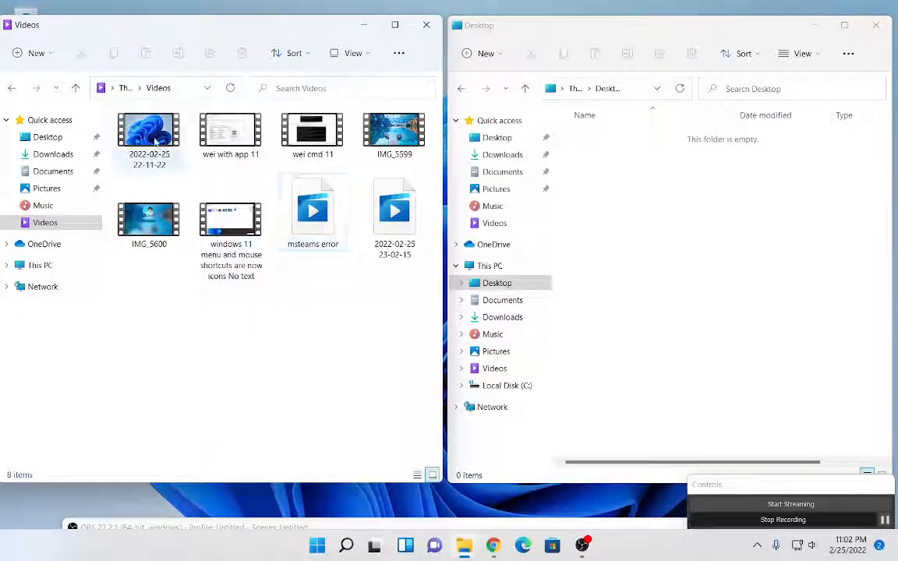
# - Select IMG_5600 in Videos and copy it via the context menu's Copy icon
pyautogui.click(150, 216)
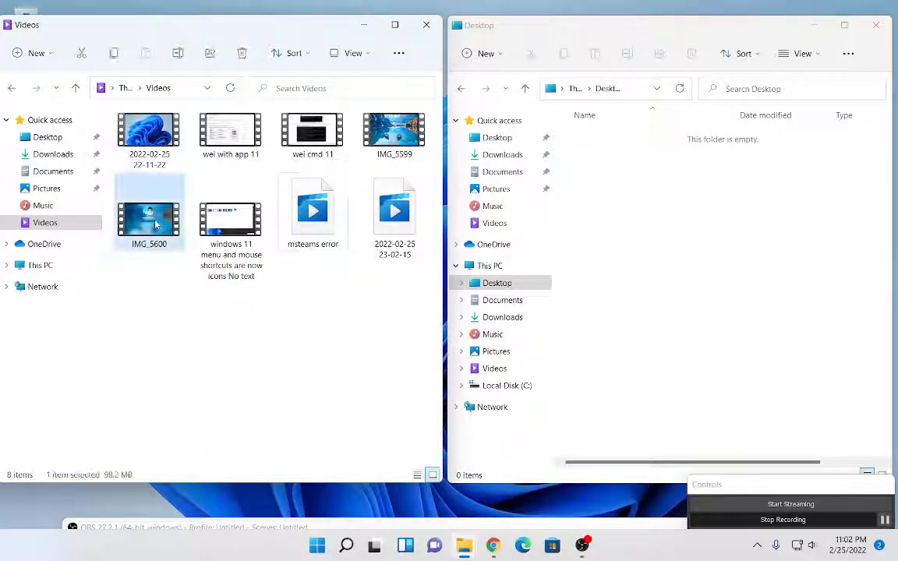
pyautogui.rightClick(150, 218)
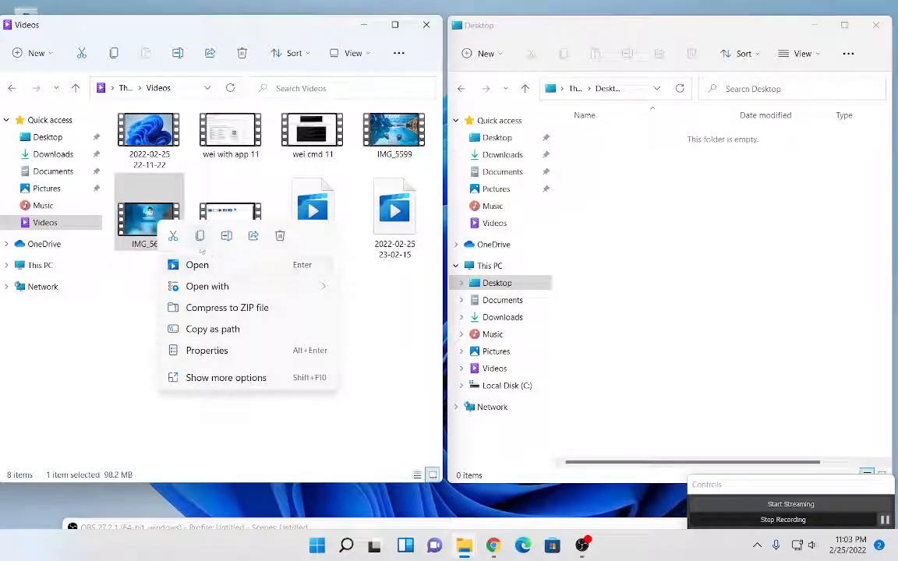
pyautogui.moveTo(173, 236)
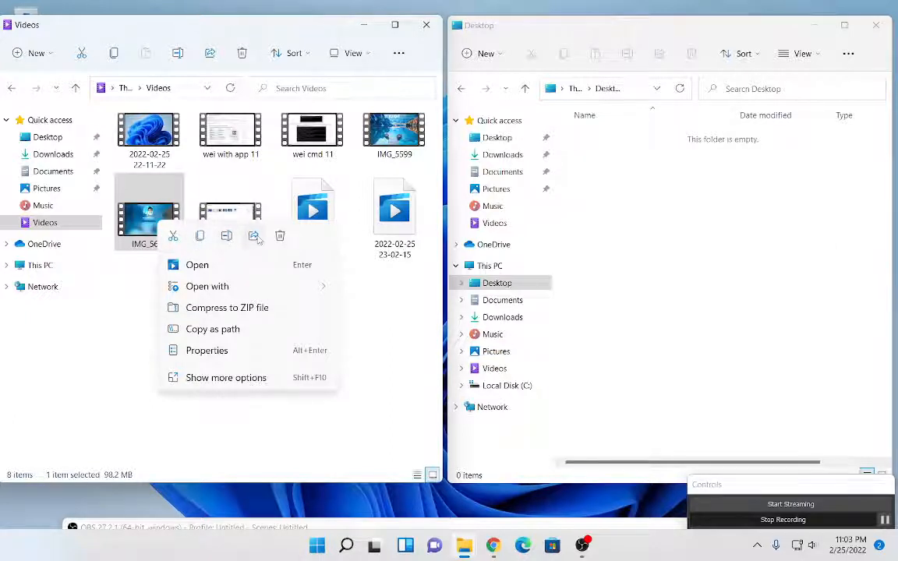
pyautogui.moveTo(252, 237)
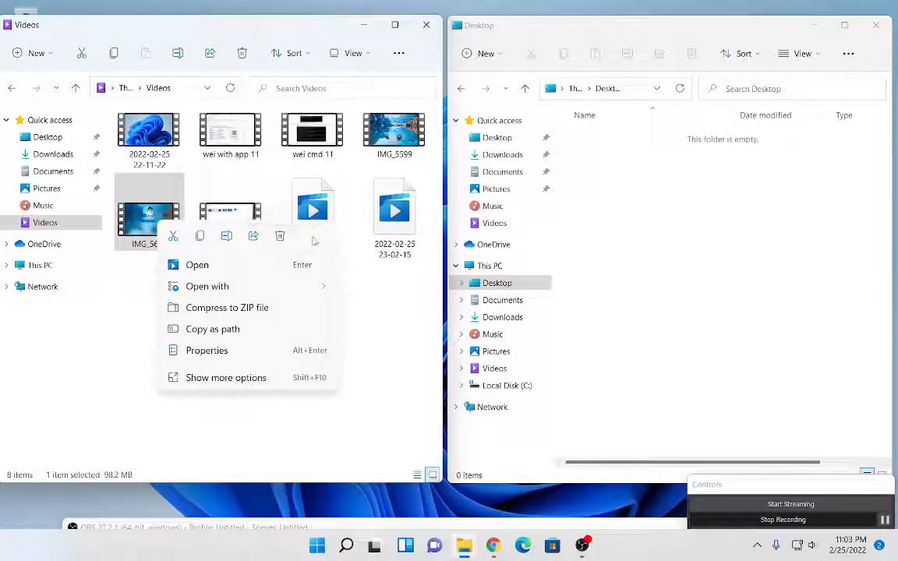
pyautogui.moveTo(280, 237)
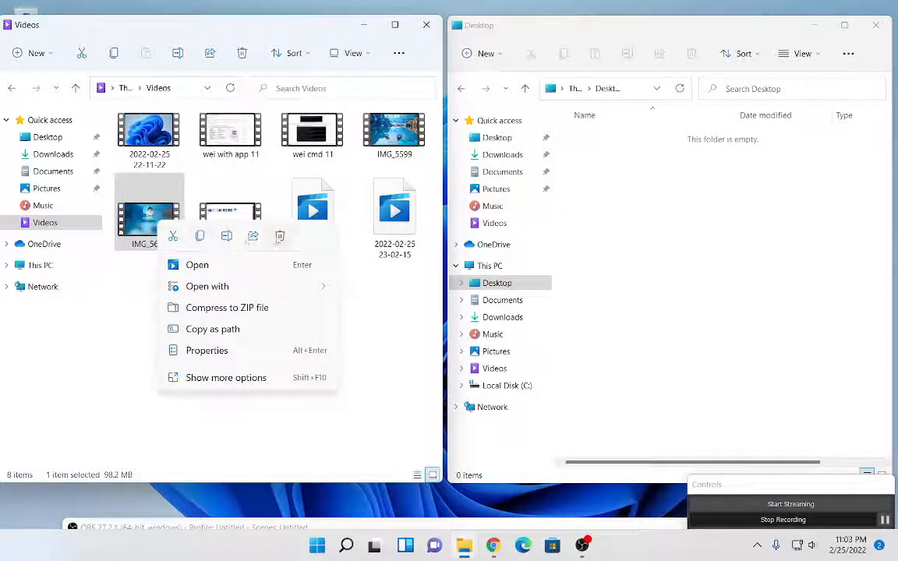
pyautogui.moveTo(281, 237)
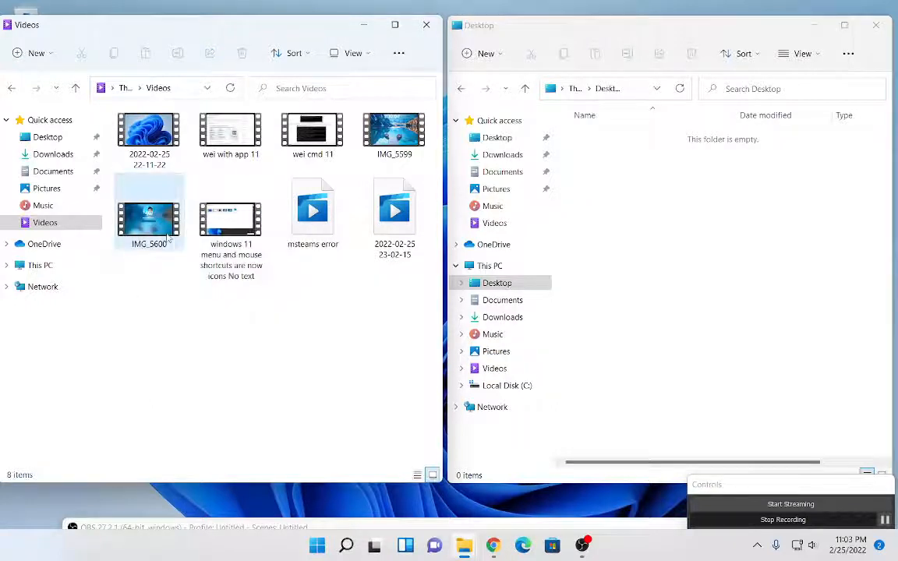
pyautogui.rightClick(148, 215)
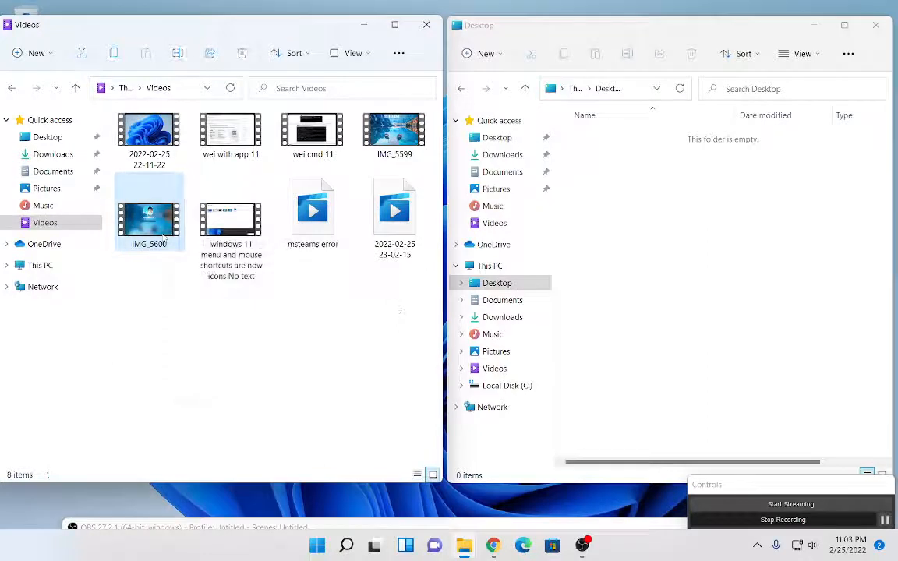
pyautogui.rightClick(150, 218)
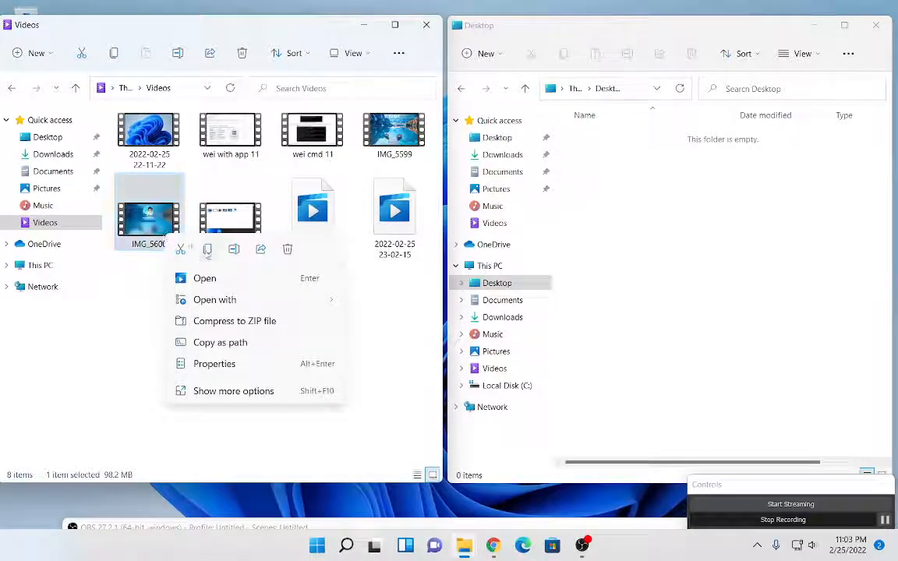
pyautogui.click(590, 237)
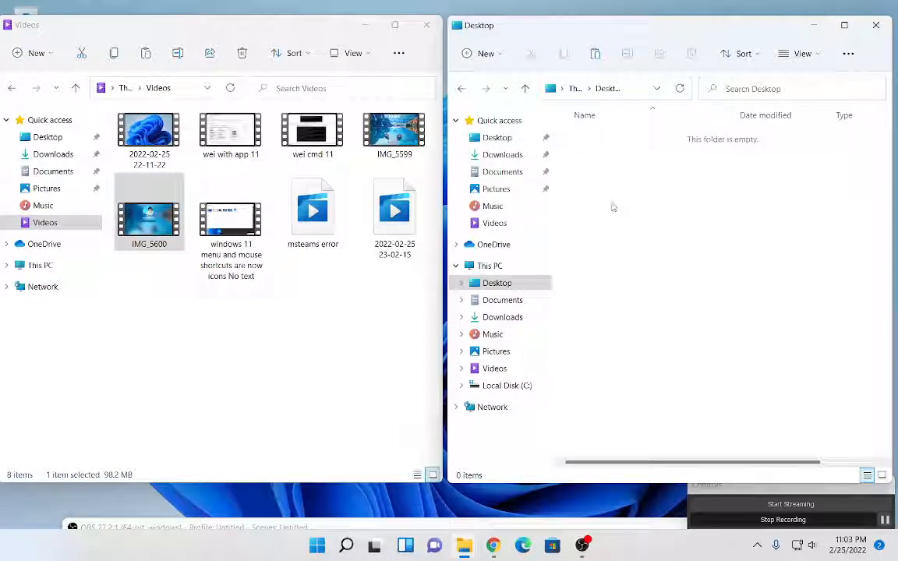
# - Show the empty Desktop folder's context menu with its Paste option
pyautogui.rightClick(612, 206)
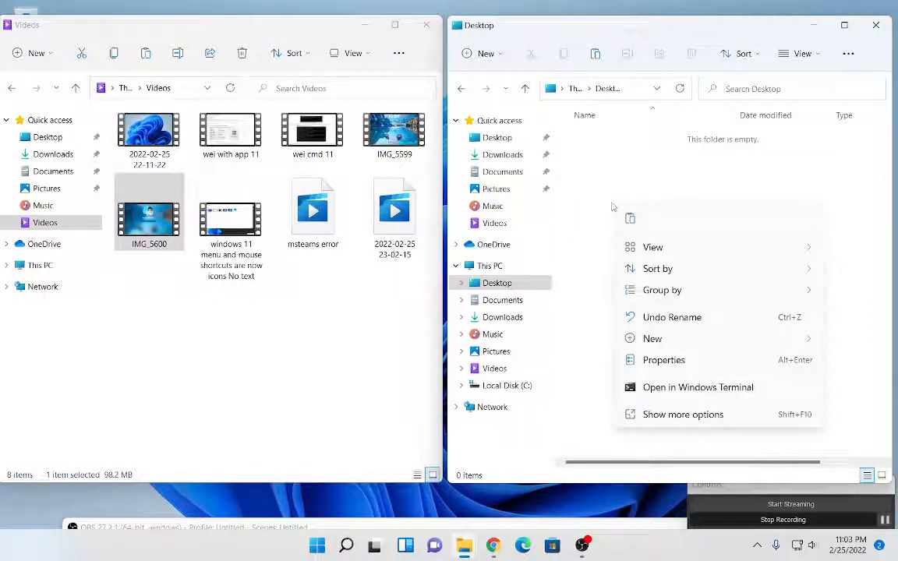
pyautogui.moveTo(659, 257)
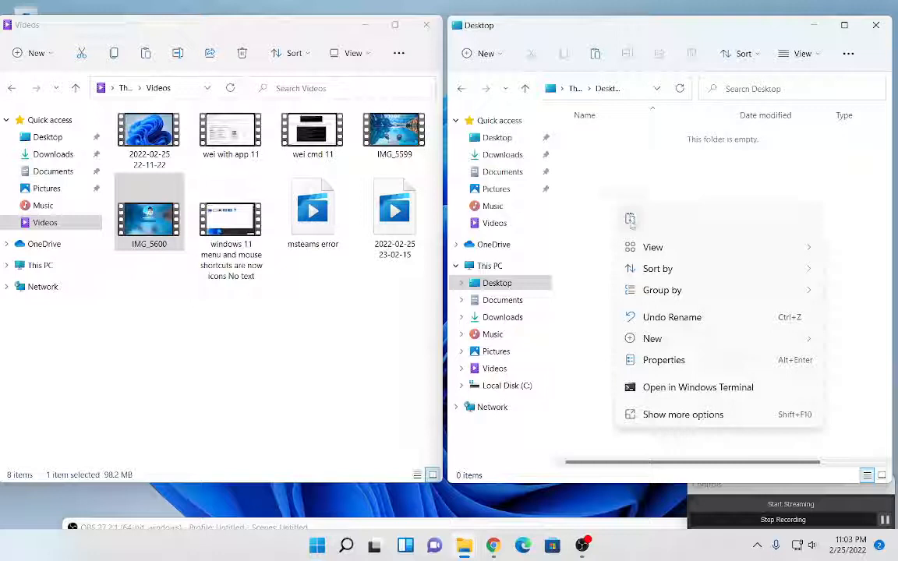
pyautogui.moveTo(630, 220)
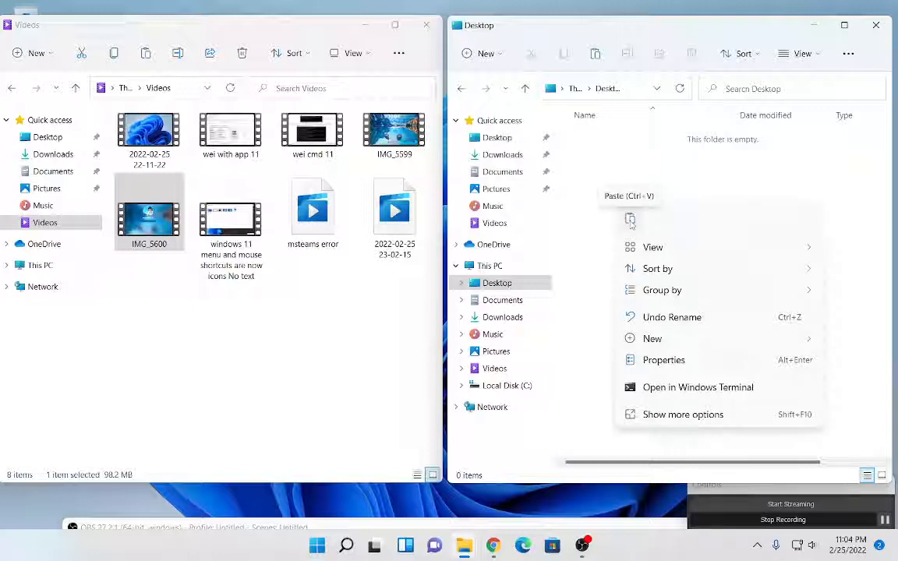
pyautogui.moveTo(565, 219)
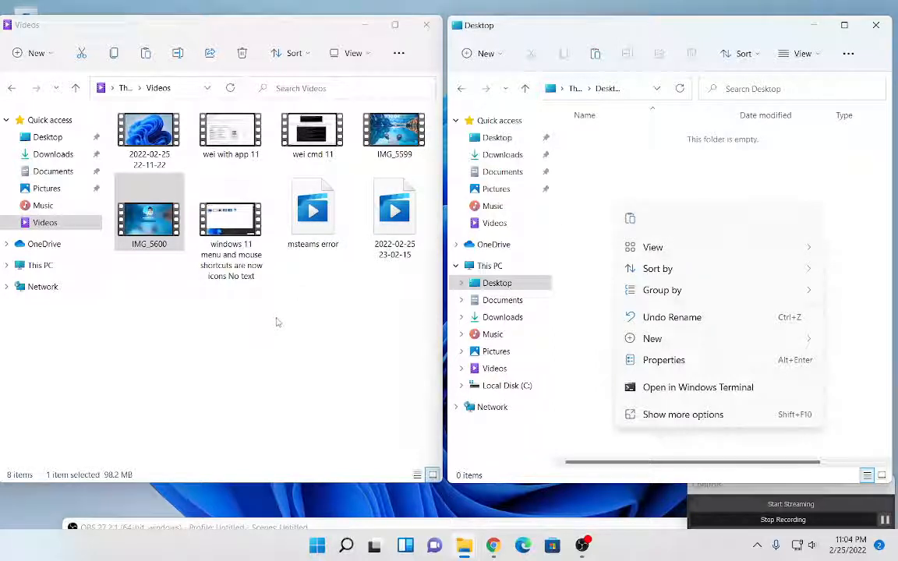
pyautogui.moveTo(273, 326)
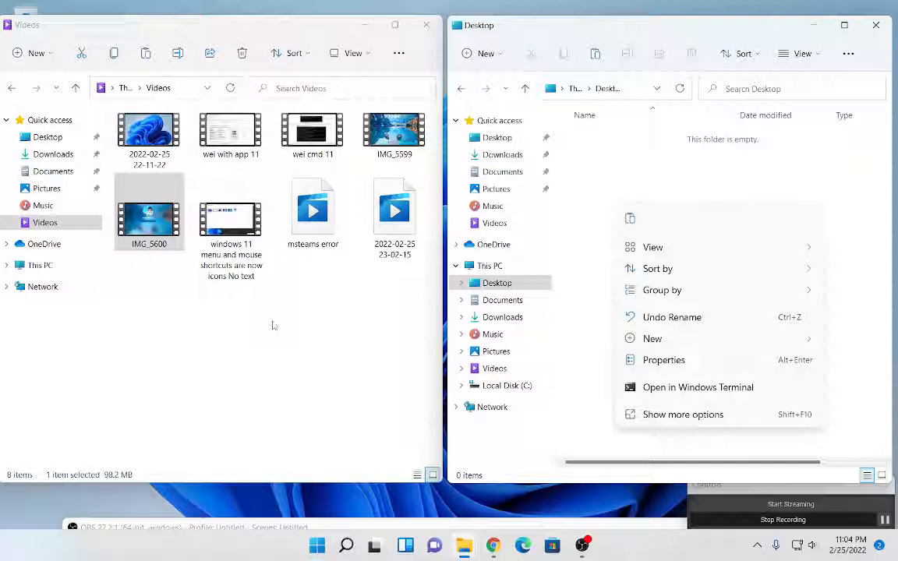
pyautogui.moveTo(268, 502)
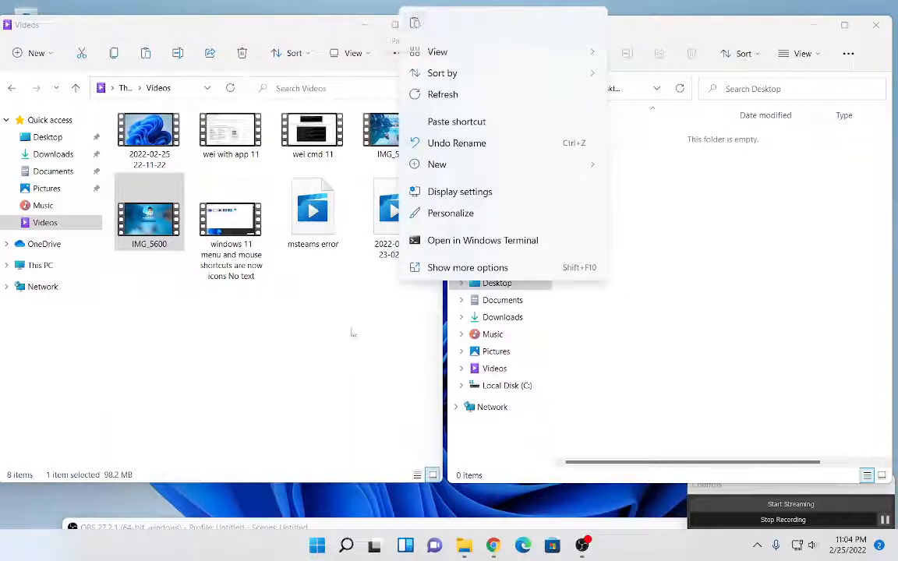
# - Dismiss the folder menu and show the Microsoft Edge shortcut's context menu on the desktop
pyautogui.click(352, 334)
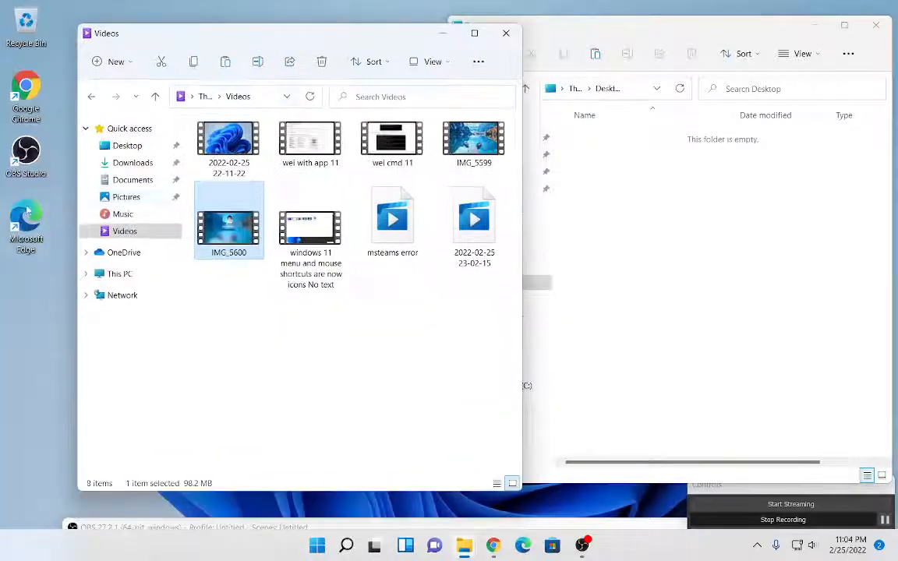
pyautogui.rightClick(228, 221)
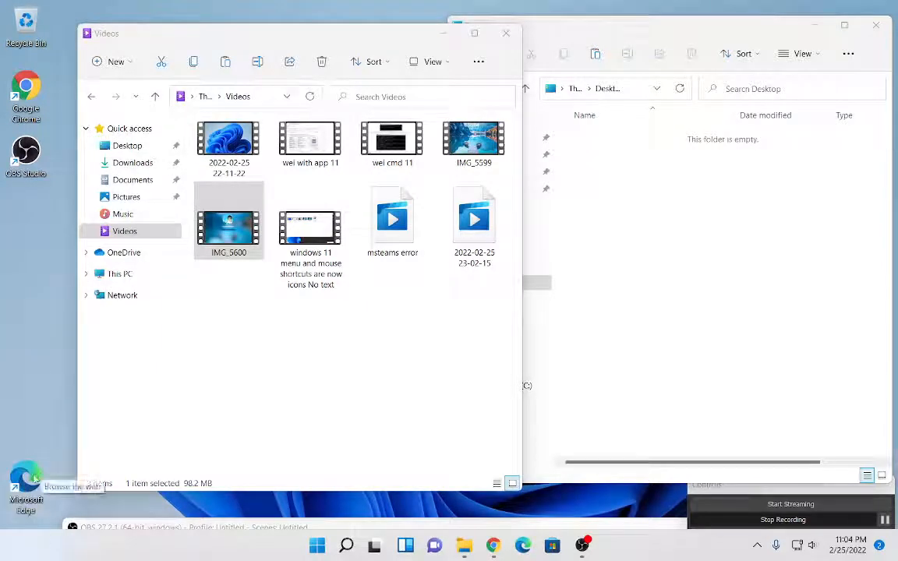
pyautogui.rightClick(25, 479)
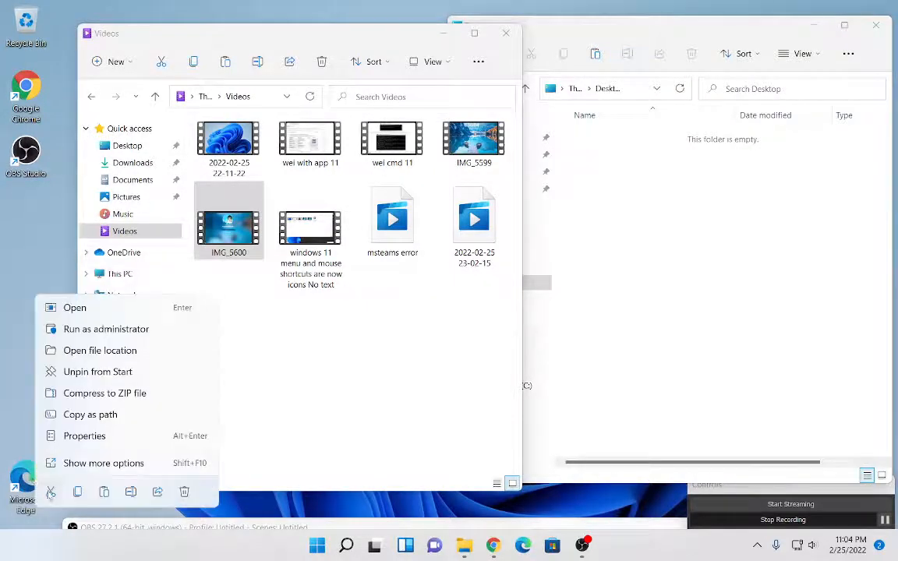